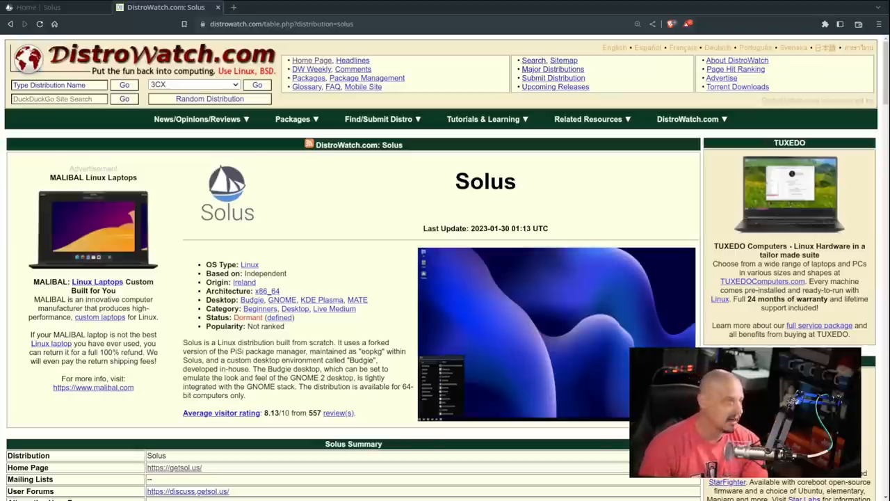
Step: Follow DistroWatch's Home Page link to reach the official getsol.us site
left_click(41, 7)
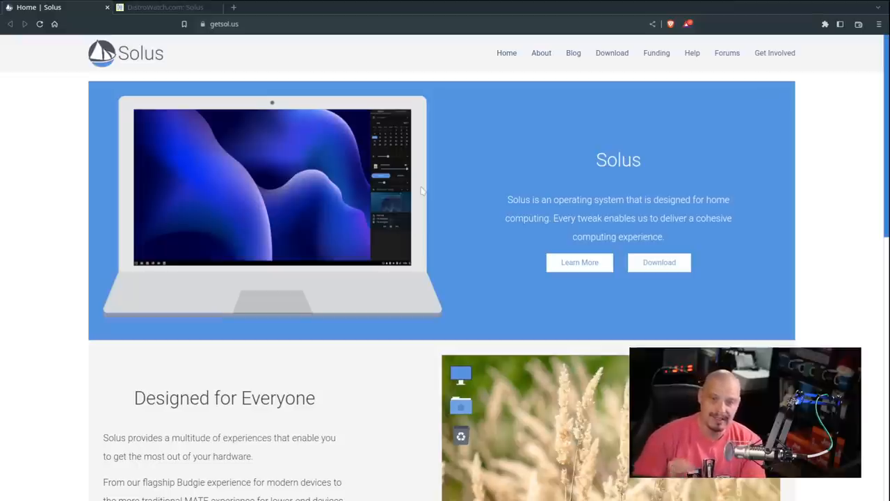
mouse_move(470, 89)
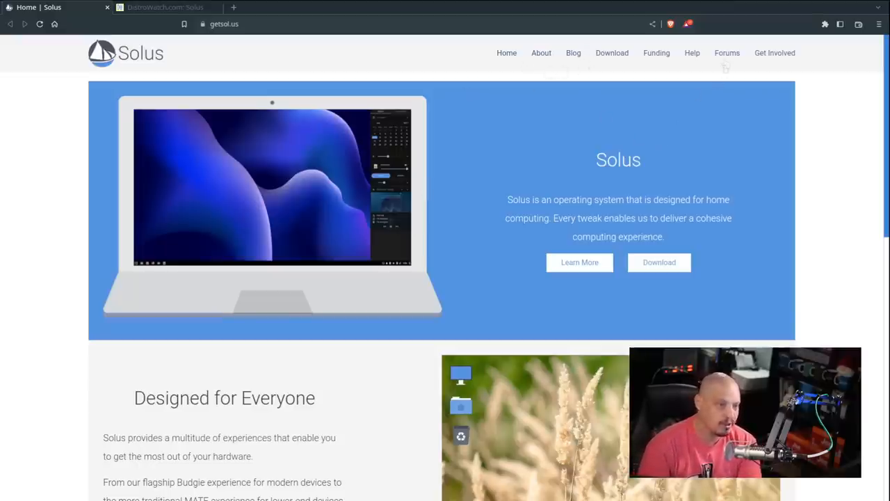
right_click(726, 53)
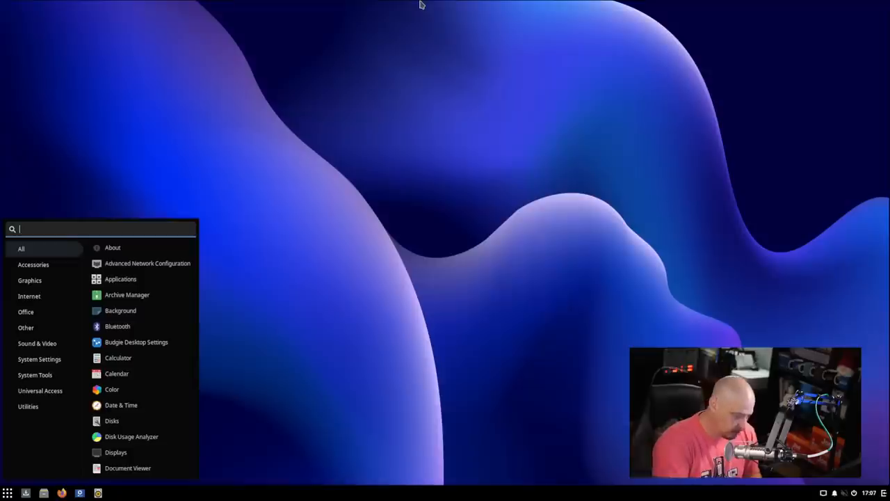
mouse_move(406, 436)
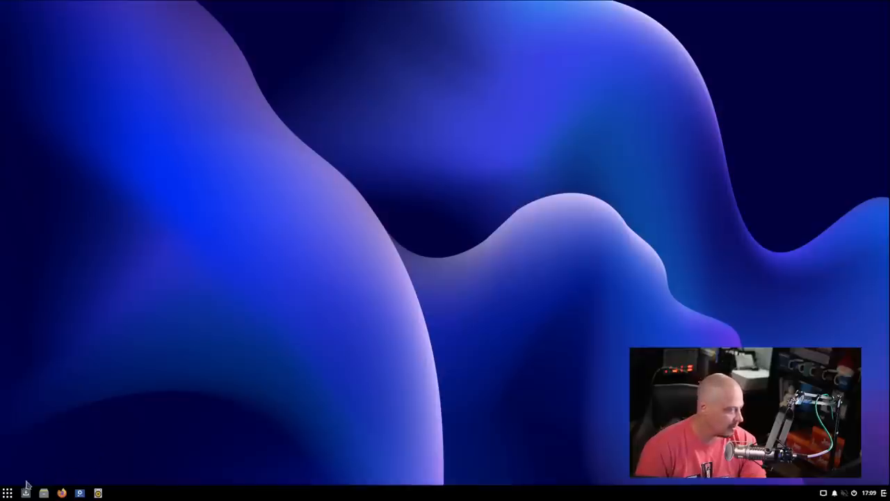
left_click(9, 493)
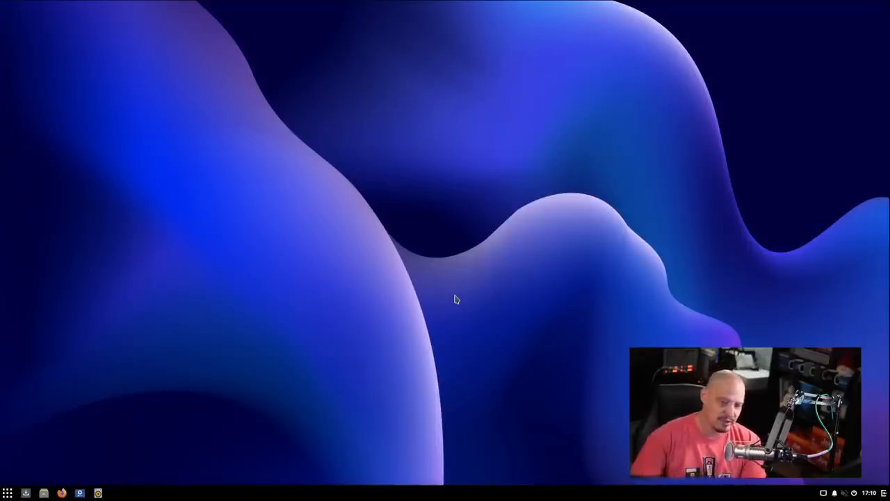
left_click(8, 492)
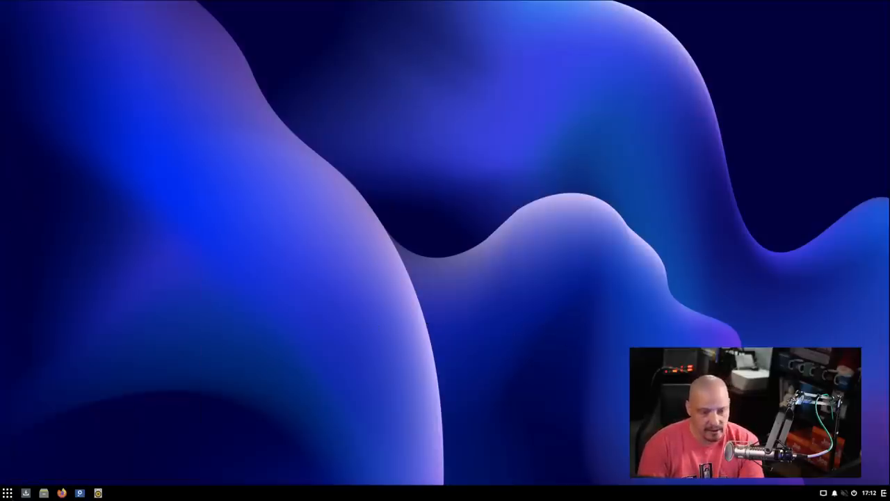
left_click(865, 492)
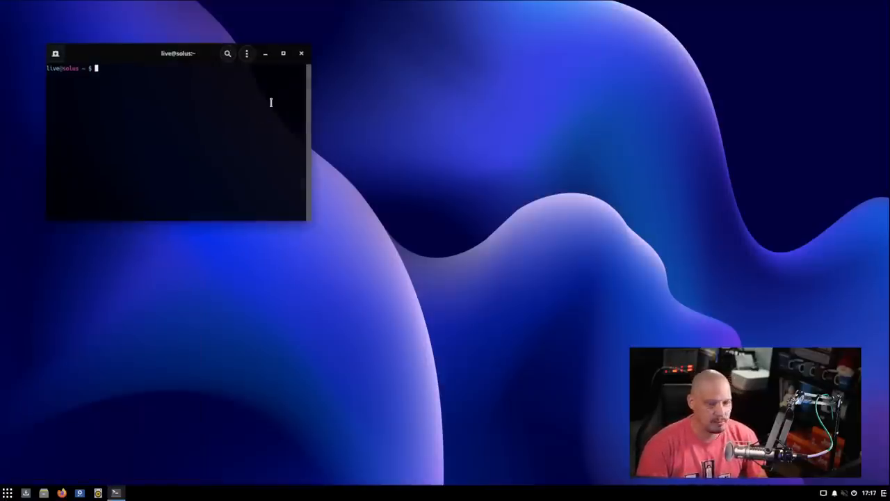
mouse_move(139, 64)
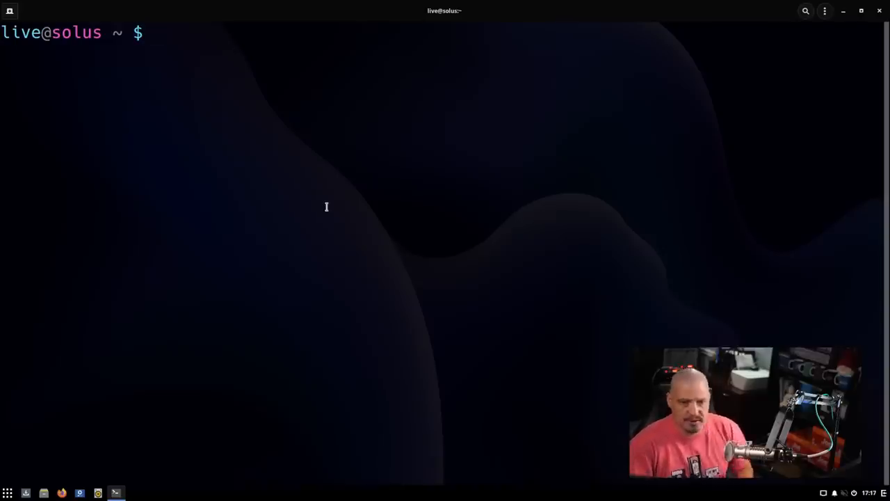
mouse_move(131, 139)
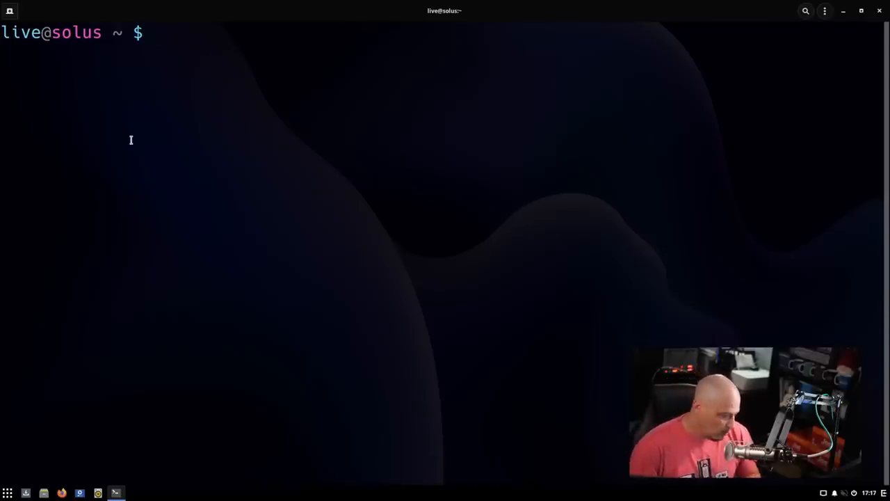
Step: Run 'eopkg sr xmonad' to list xmonad and its contrib, devel and debug packages
type("eopk")
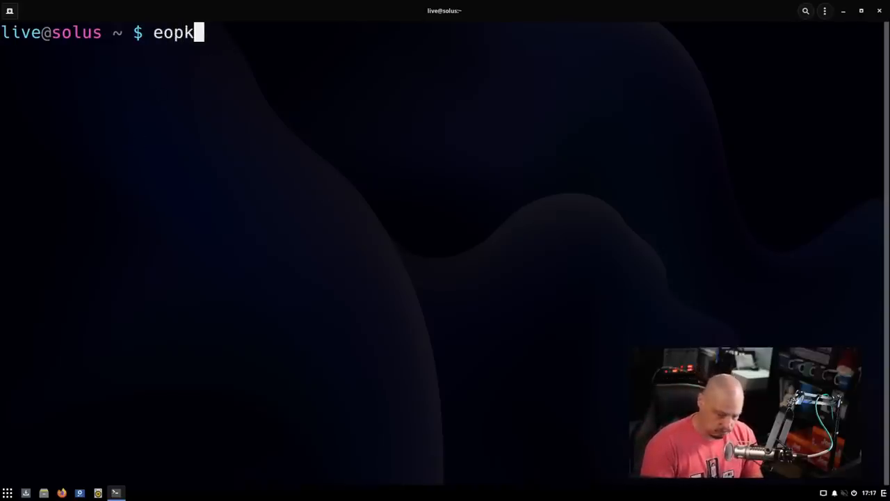
type("g s")
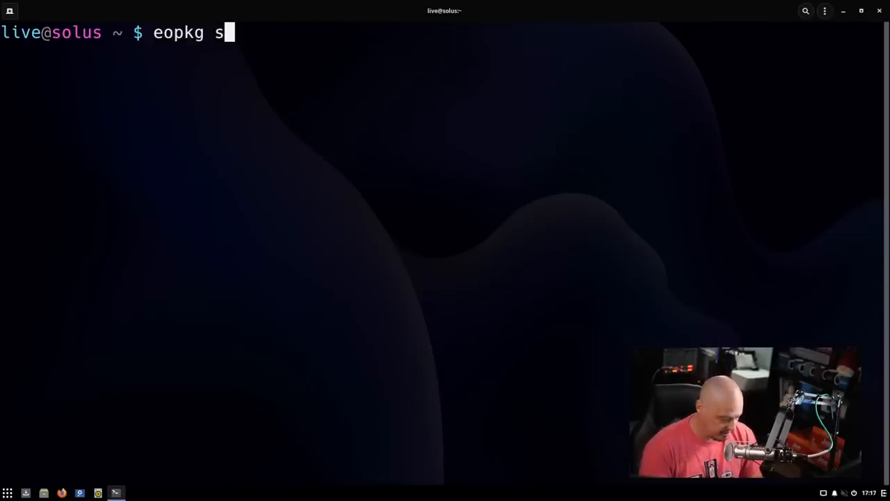
type("r xmonad")
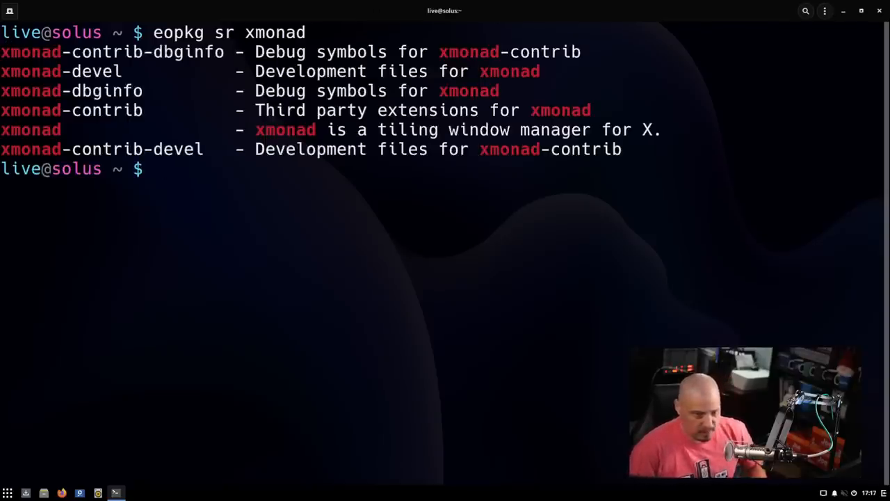
Step: Run 'eopkg sr xmobar', which returns only i3status packages instead of xmobar
type("eopkg sr xmo")
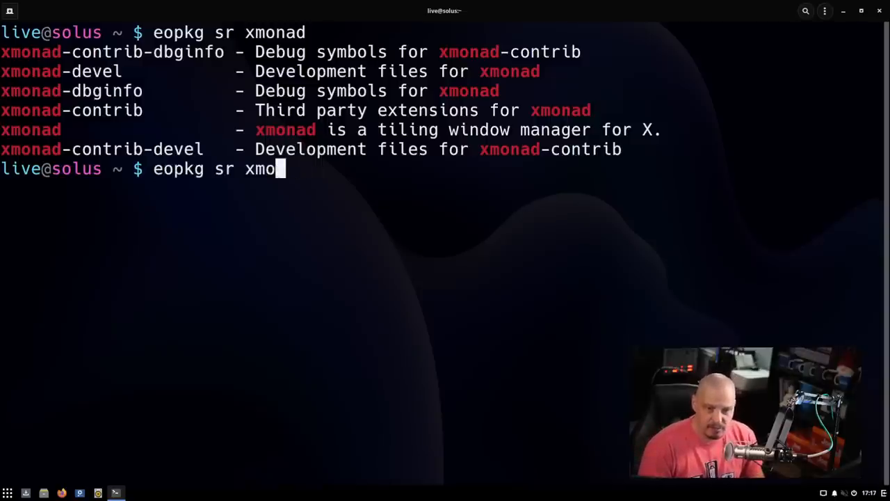
type("bar")
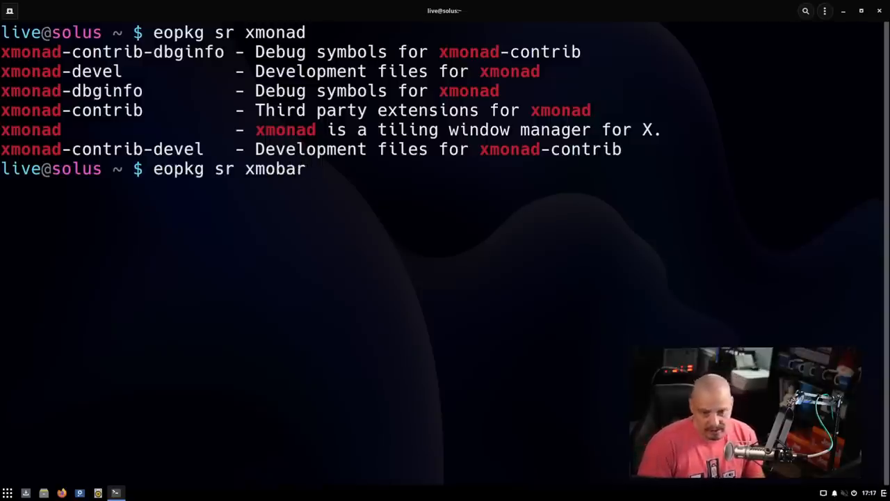
key("Return")
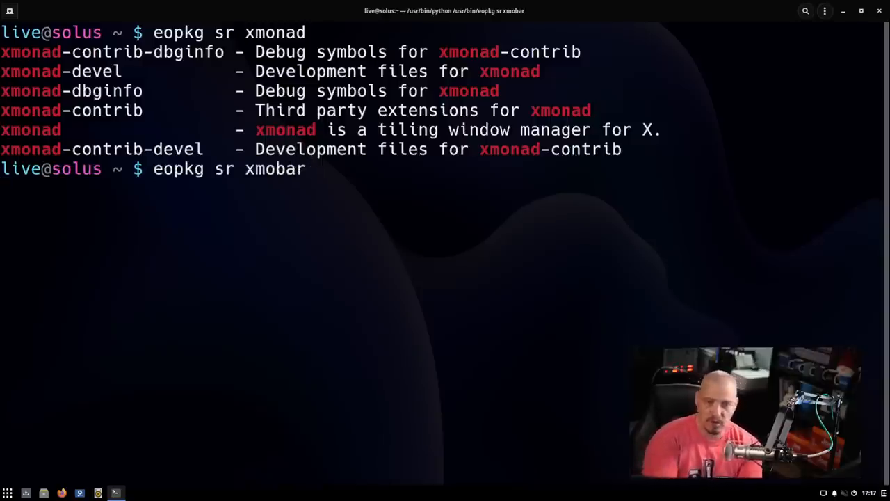
key("Return")
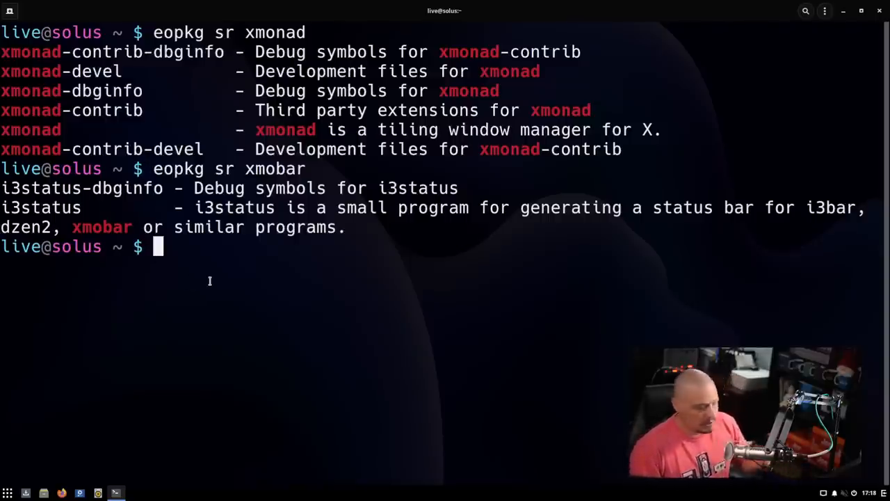
mouse_move(243, 334)
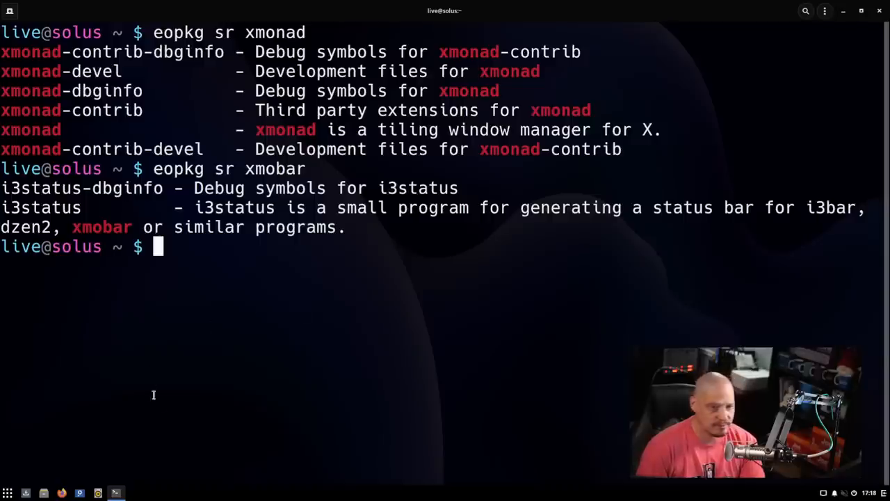
mouse_move(784, 274)
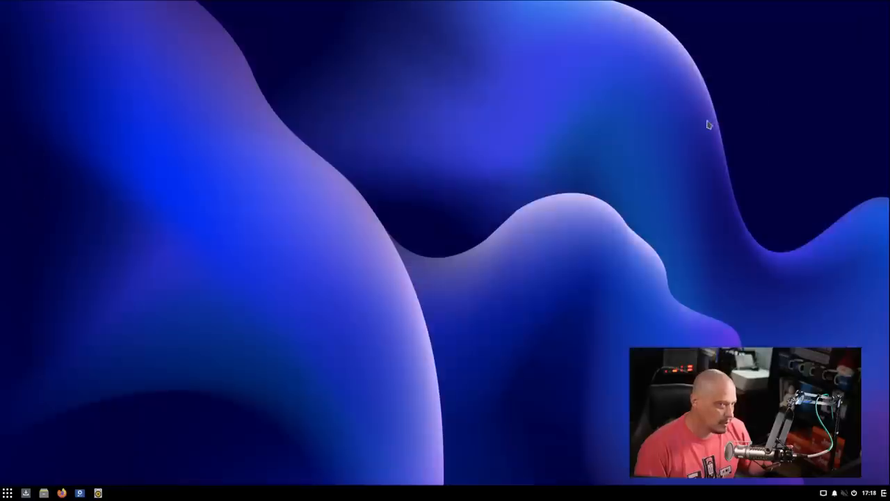
mouse_move(556, 353)
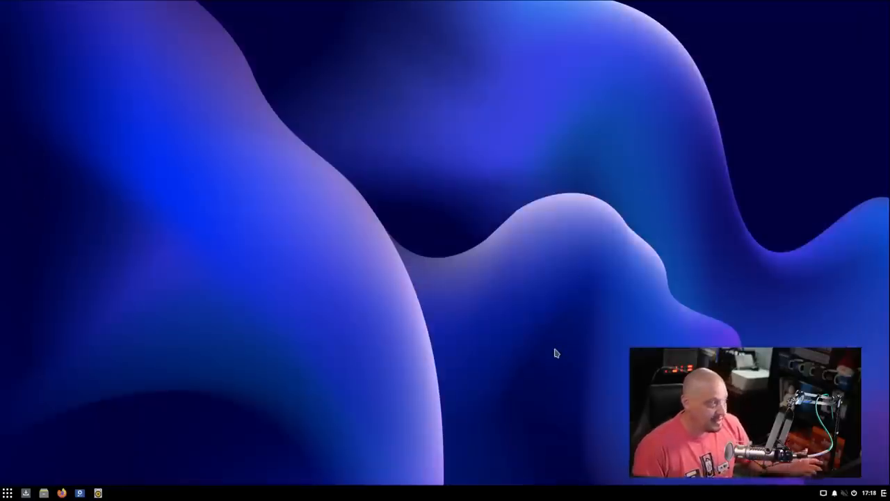